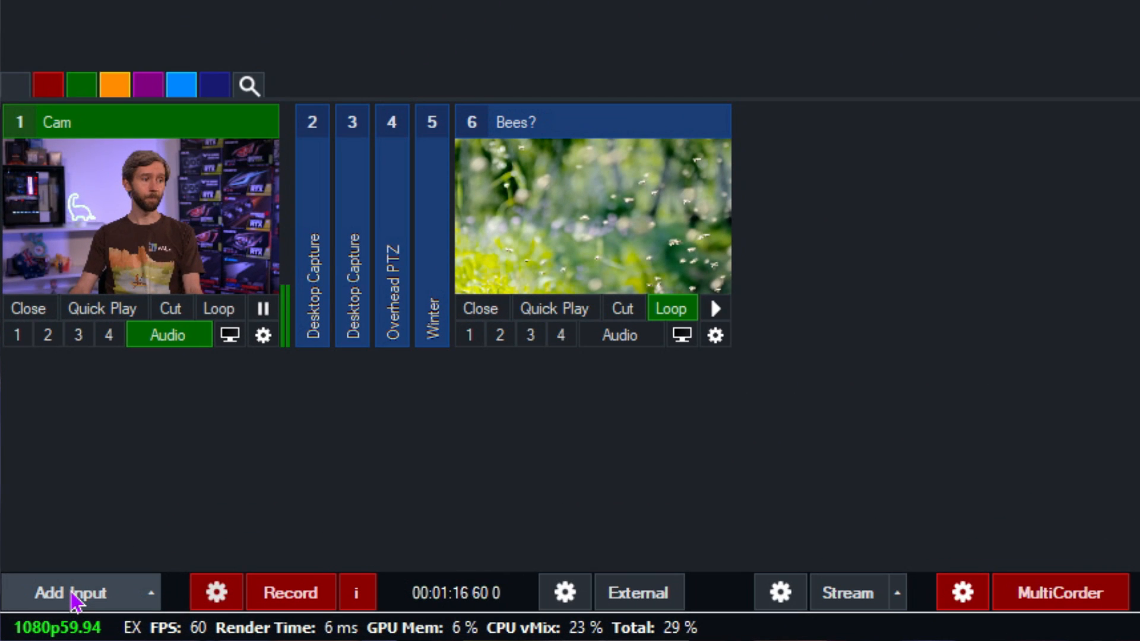
Step: Load vMix Awesome PowerPoint.pptx as PowerPoint input 7, showing slide 1 of 5 in preview
click(69, 592)
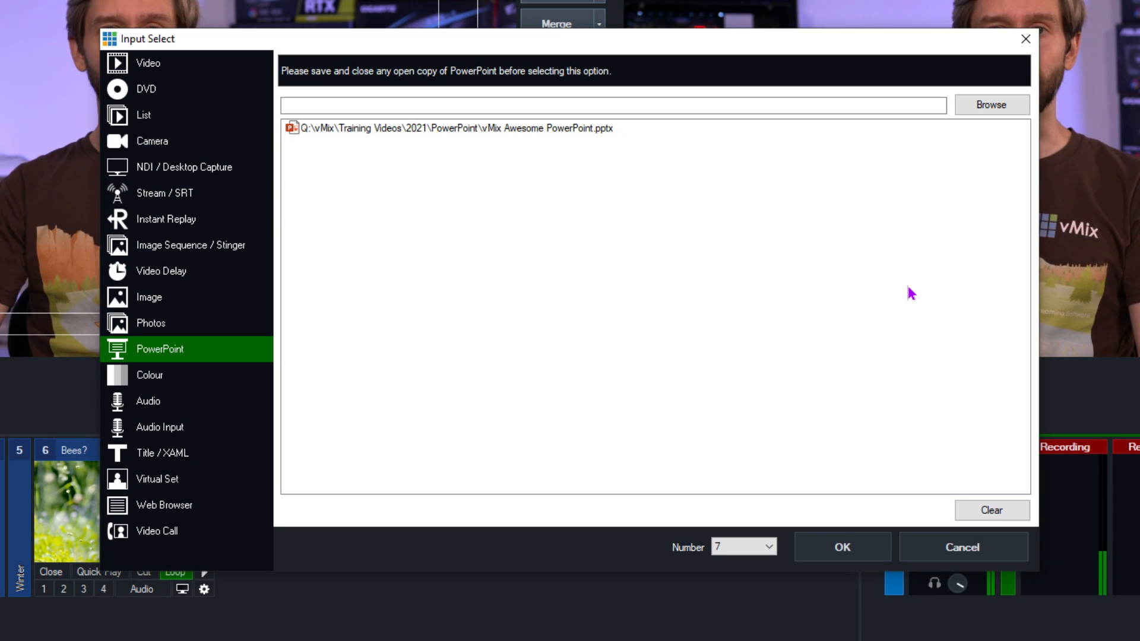
click(455, 129)
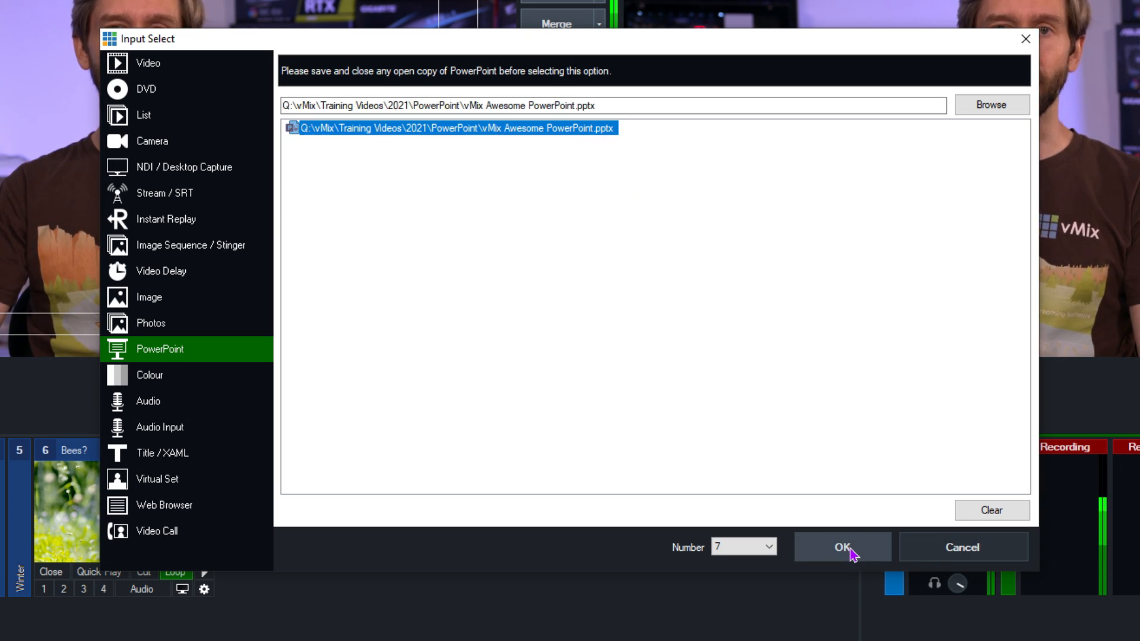
click(841, 546)
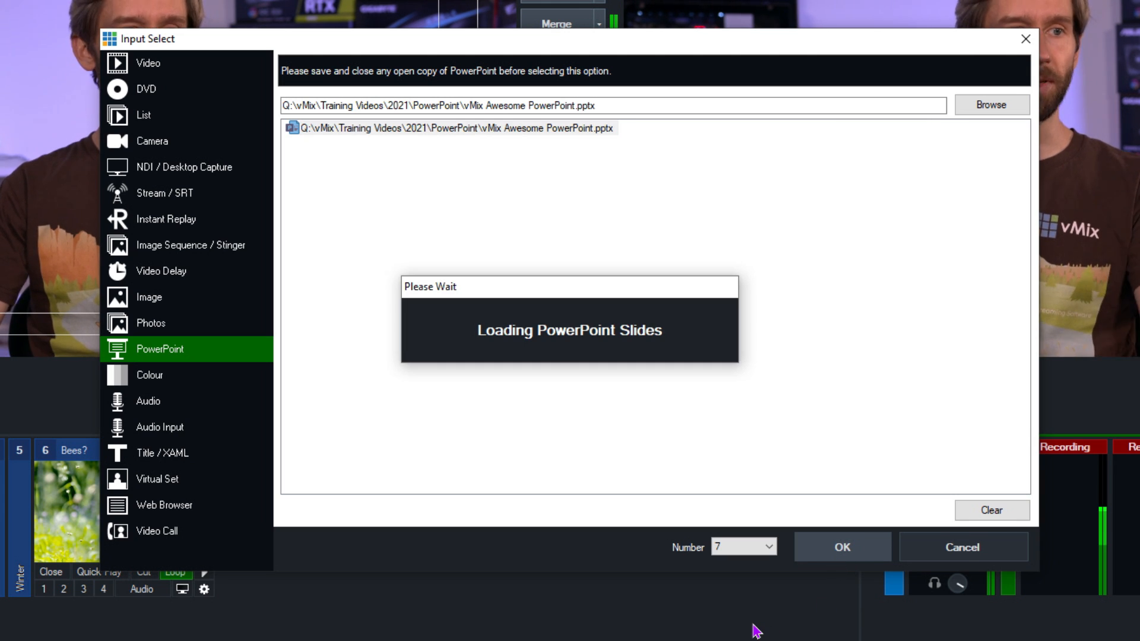
click(841, 546)
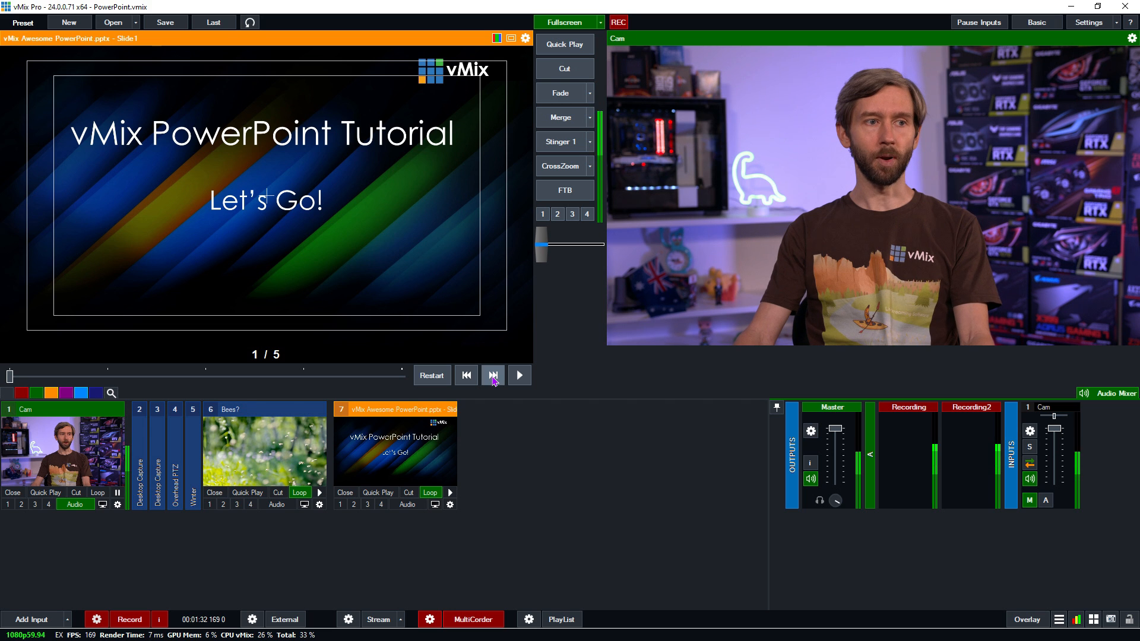
Step: Advance the PowerPoint input to its next slide using the Next button under the preview
click(492, 375)
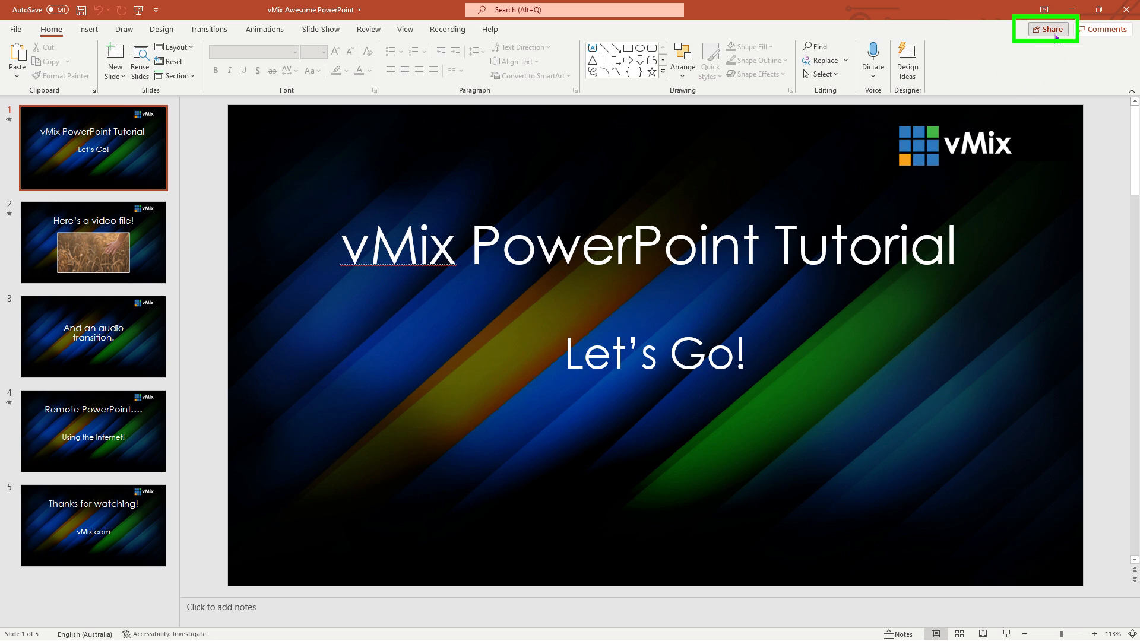
Step: Upload the presentation to OneDrive via Share, then copy a shareable link to it
click(1047, 28)
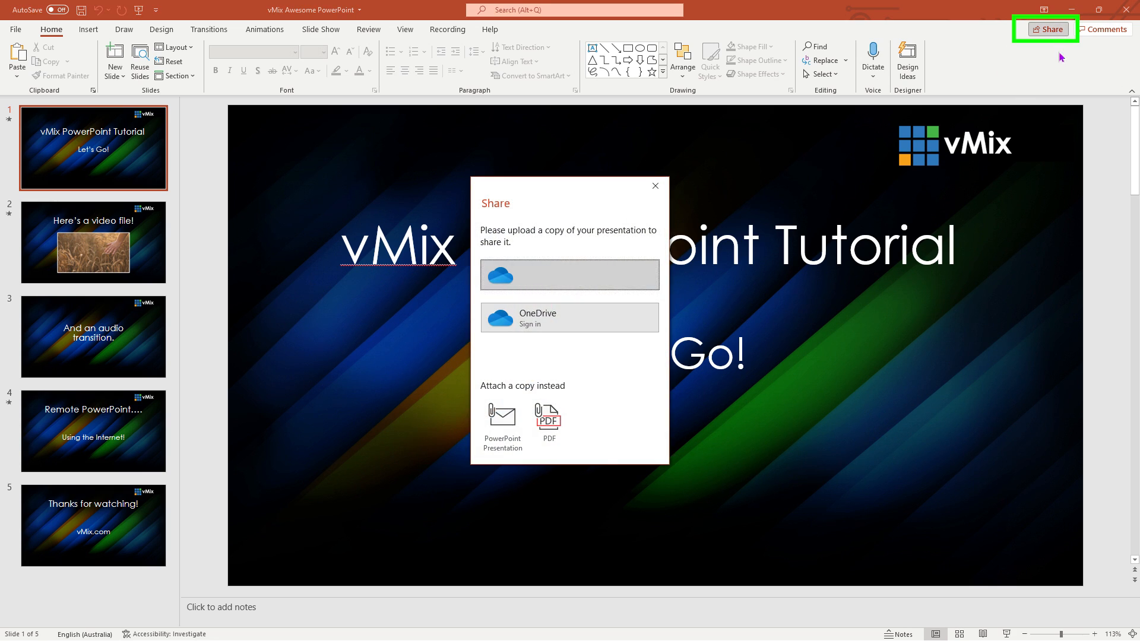
mouse_move(678, 290)
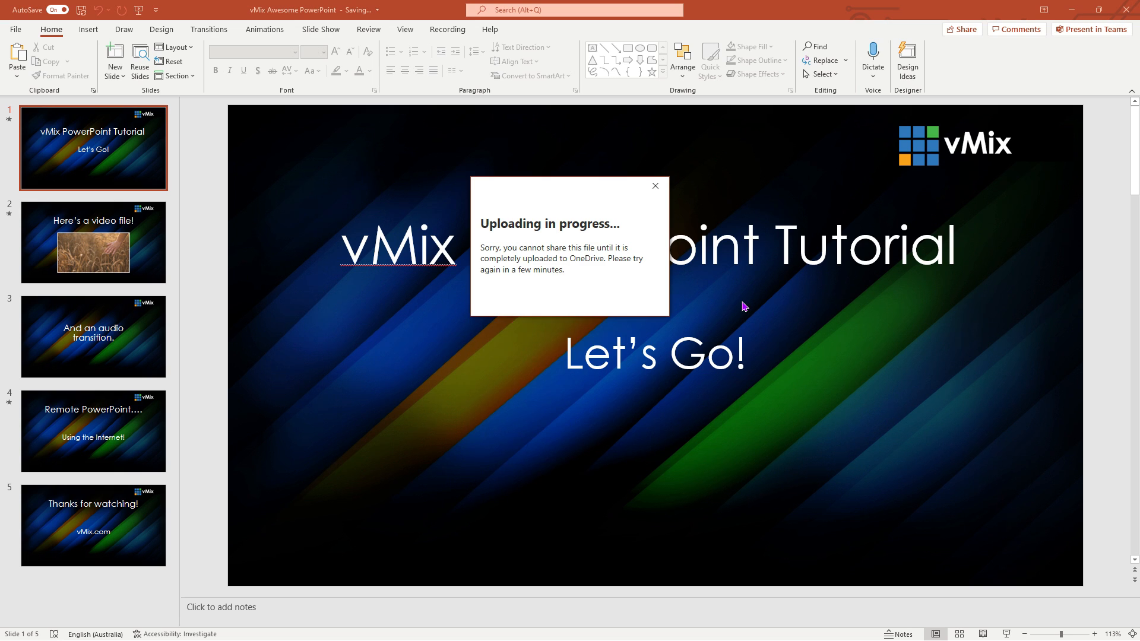
mouse_move(777, 305)
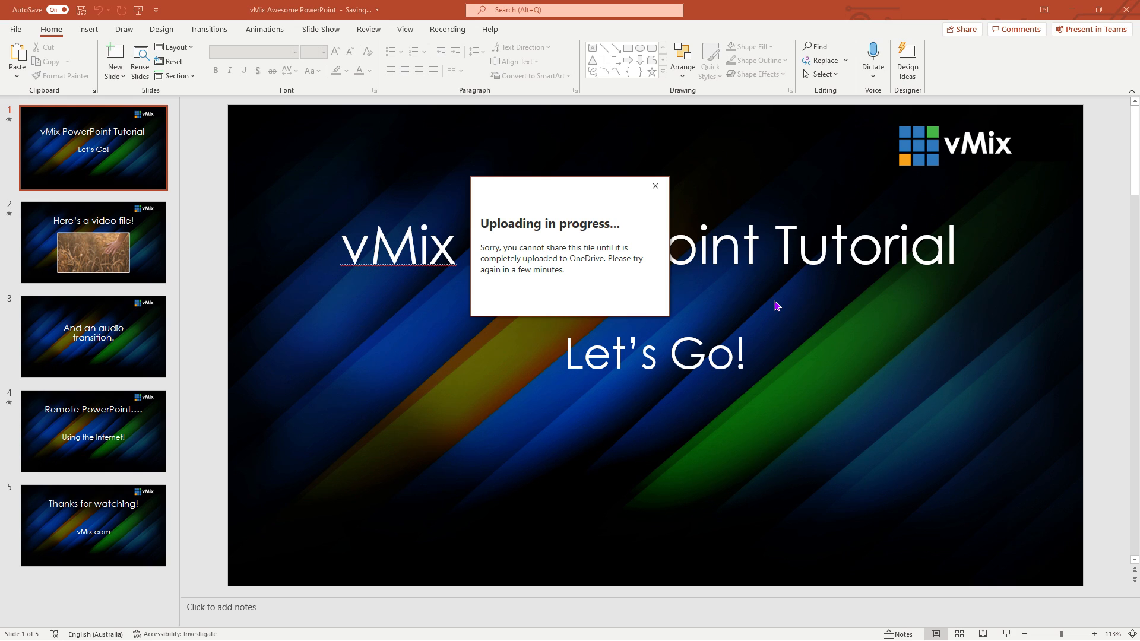
mouse_move(653, 186)
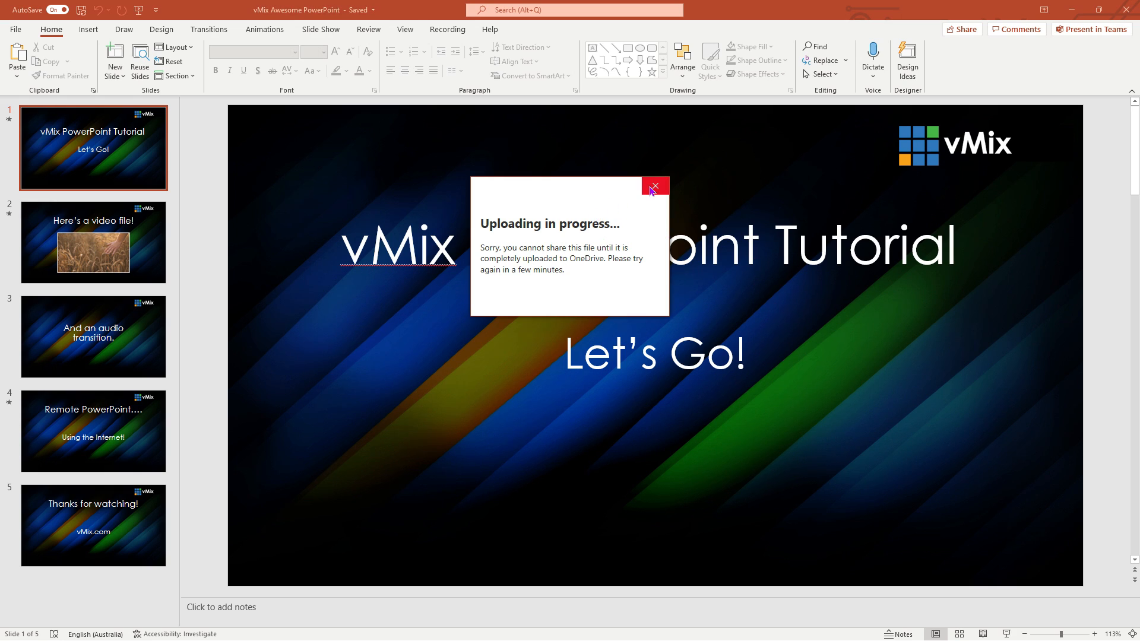
click(653, 186)
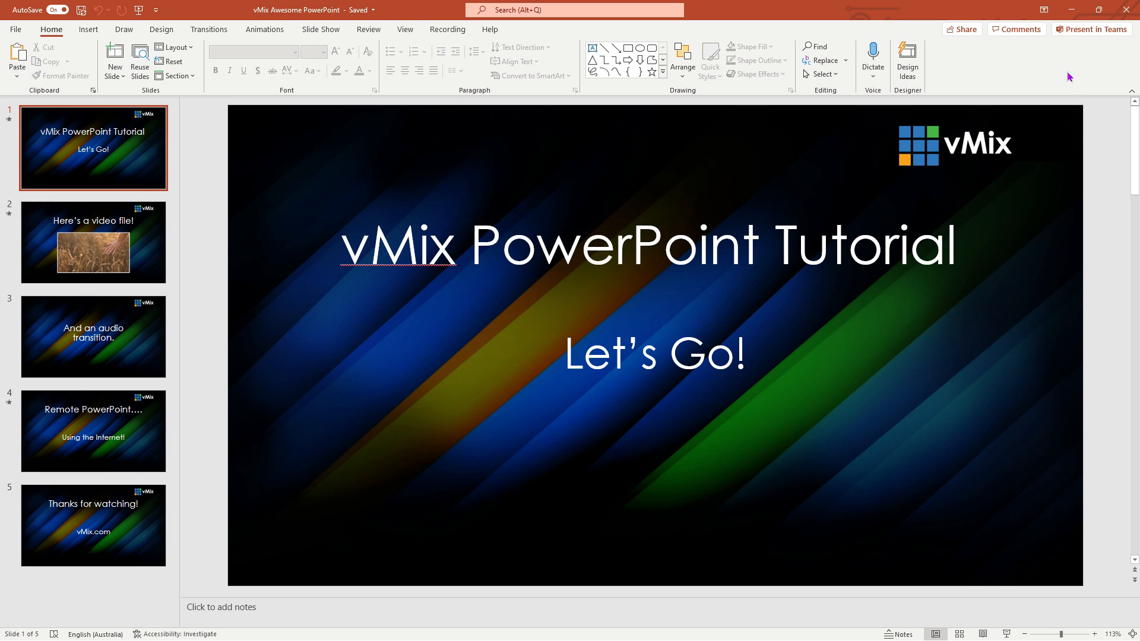
click(961, 29)
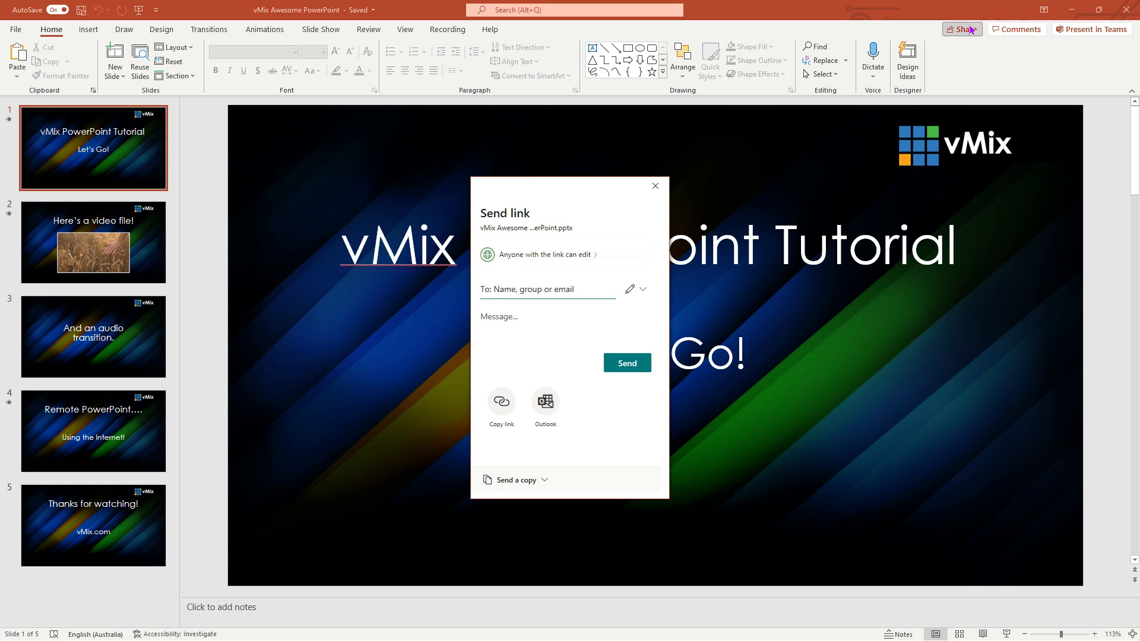
click(501, 403)
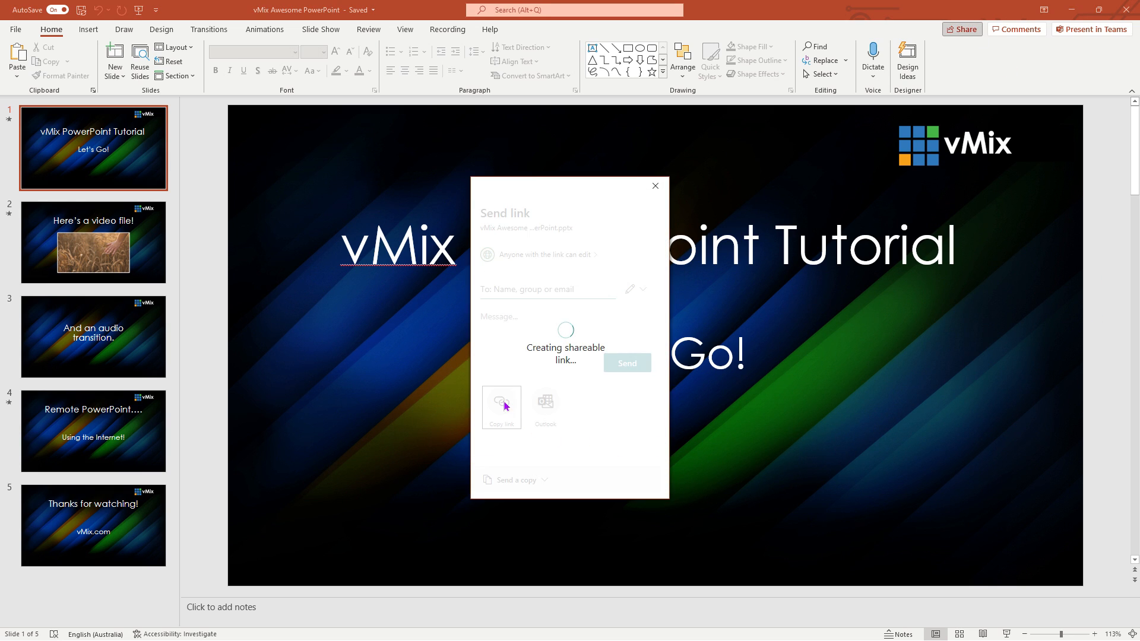
click(501, 408)
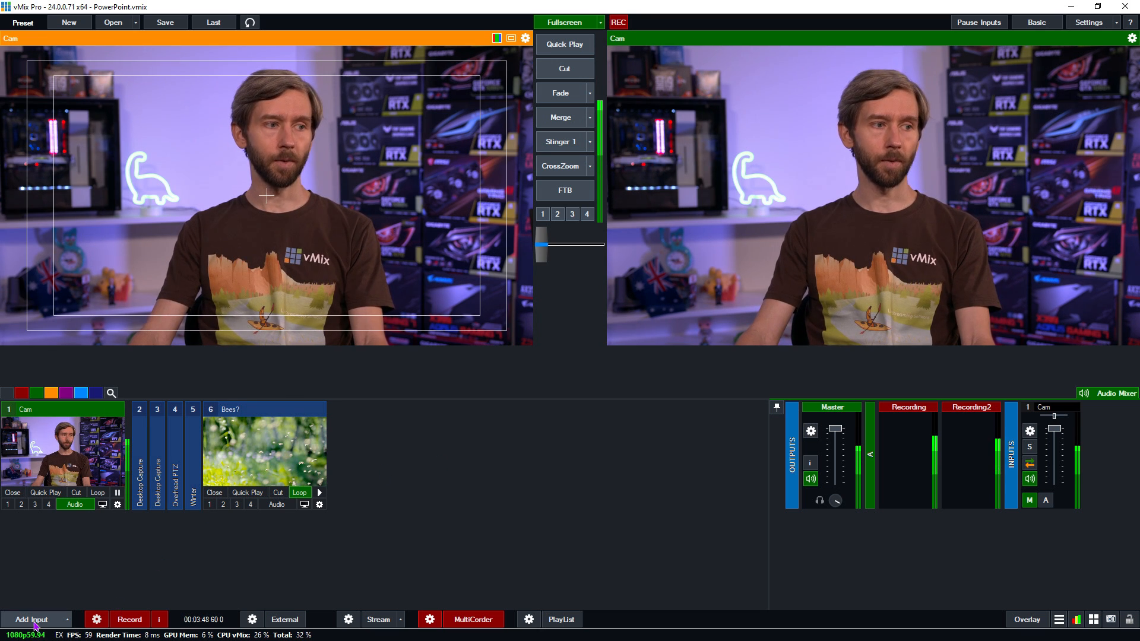
Step: Add a Web Browser input with the pasted PowerPoint share link as its URL
click(31, 619)
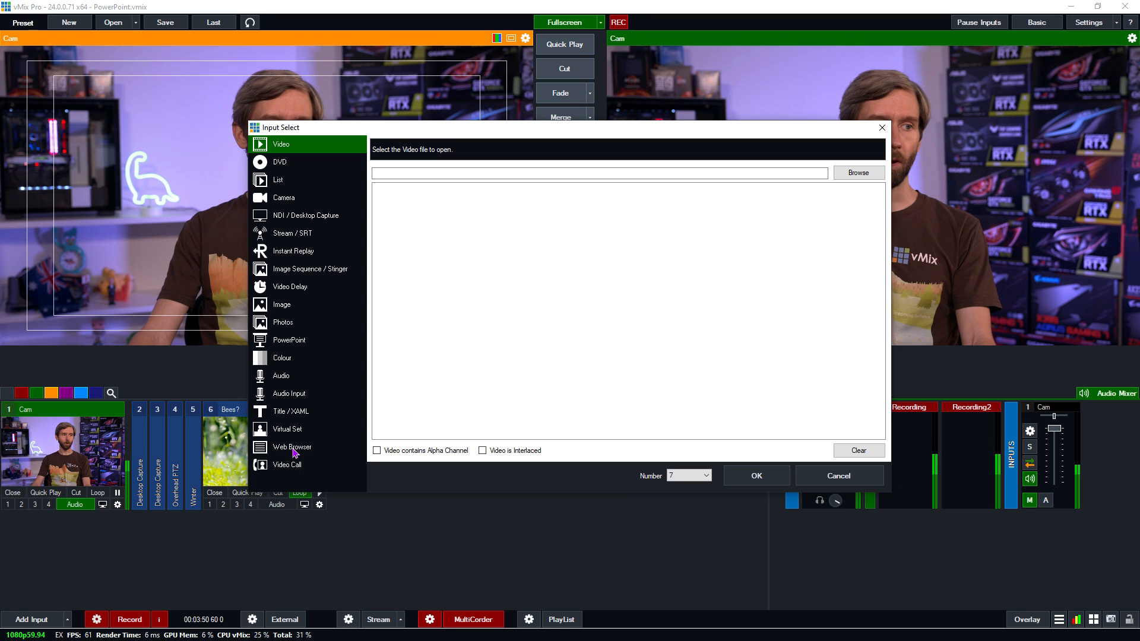
click(292, 446)
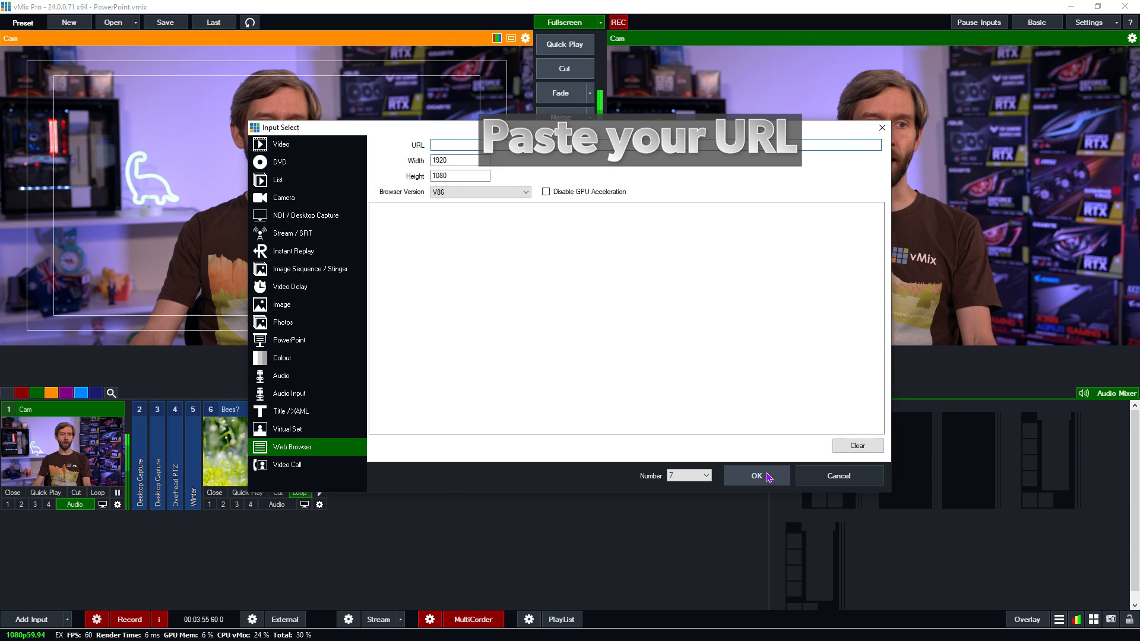
click(751, 475)
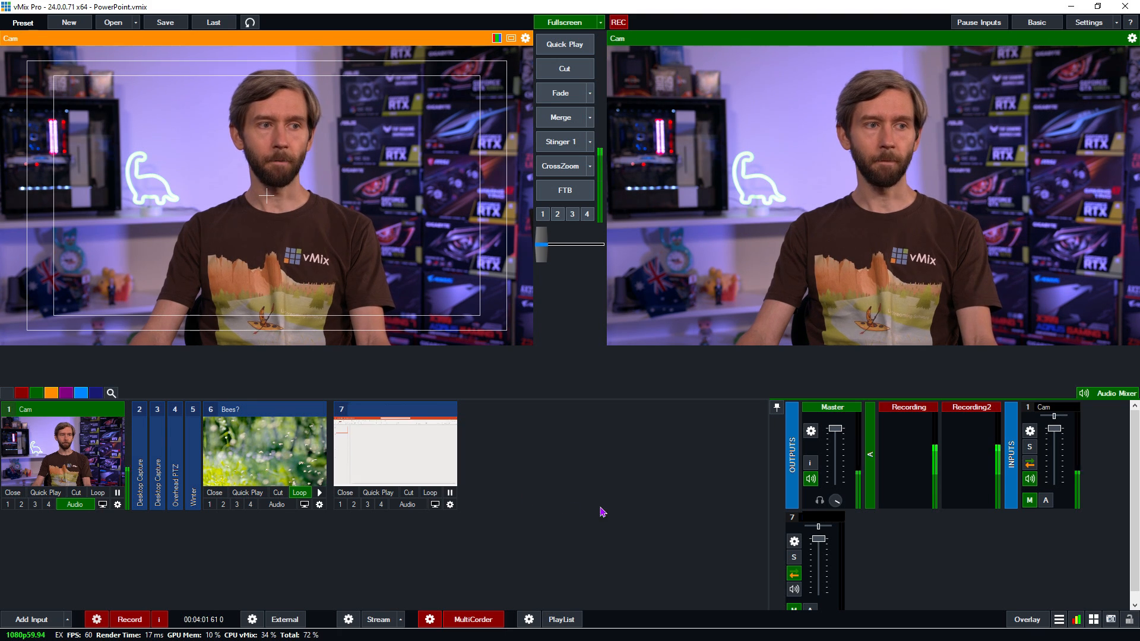
click(394, 451)
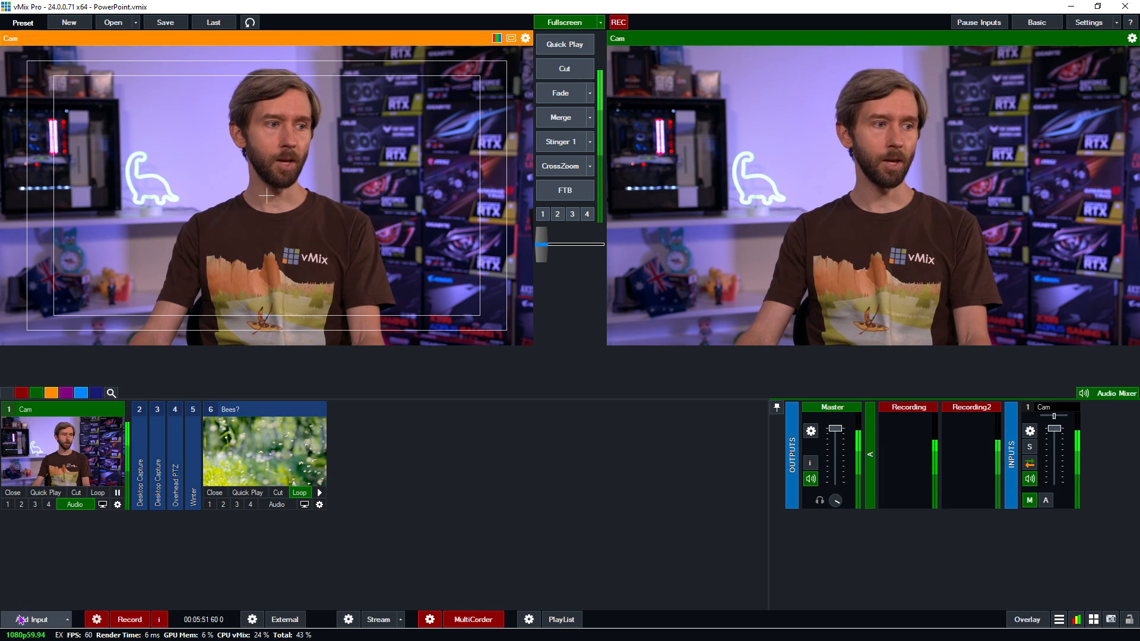
Step: Leave vMix's Add Input dialog and bring up the PowerPoint for the web home page
click(34, 620)
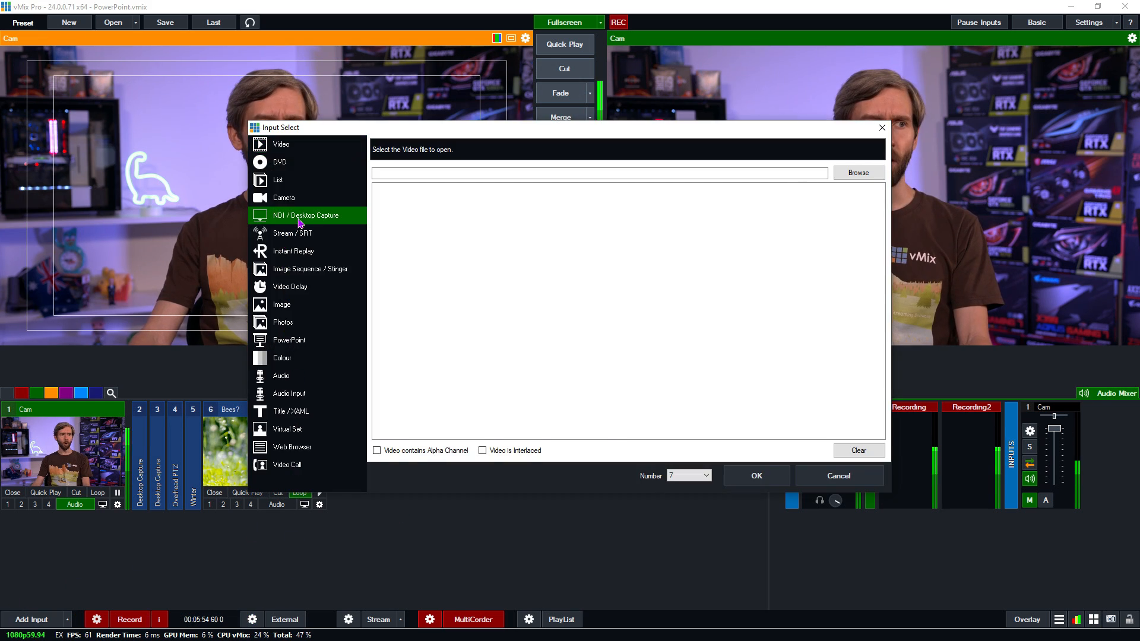
click(303, 215)
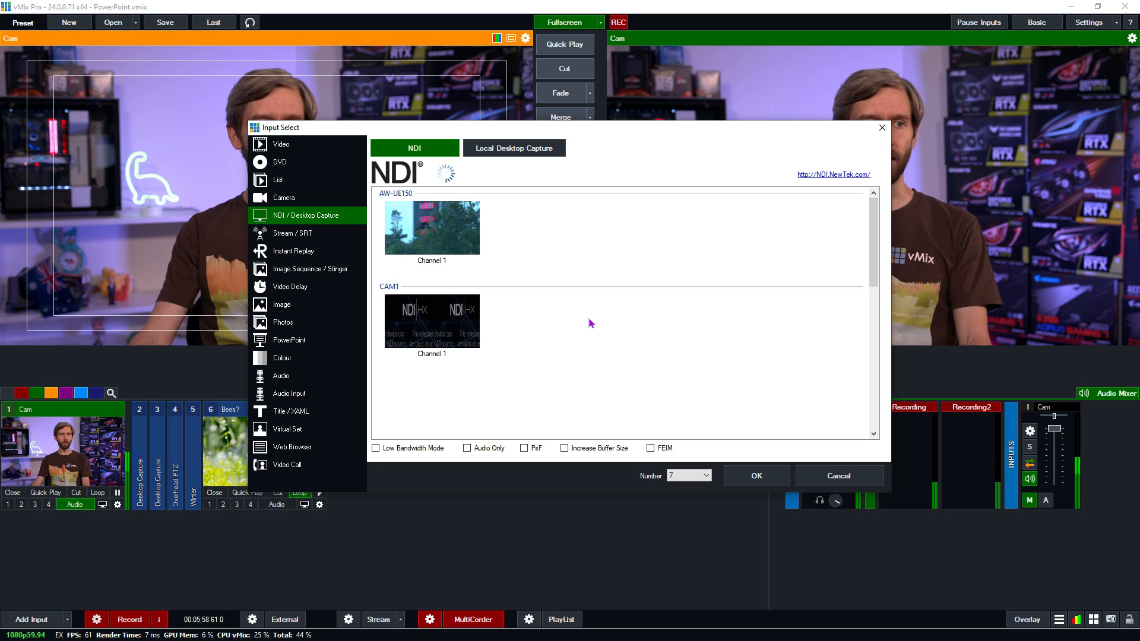
click(837, 475)
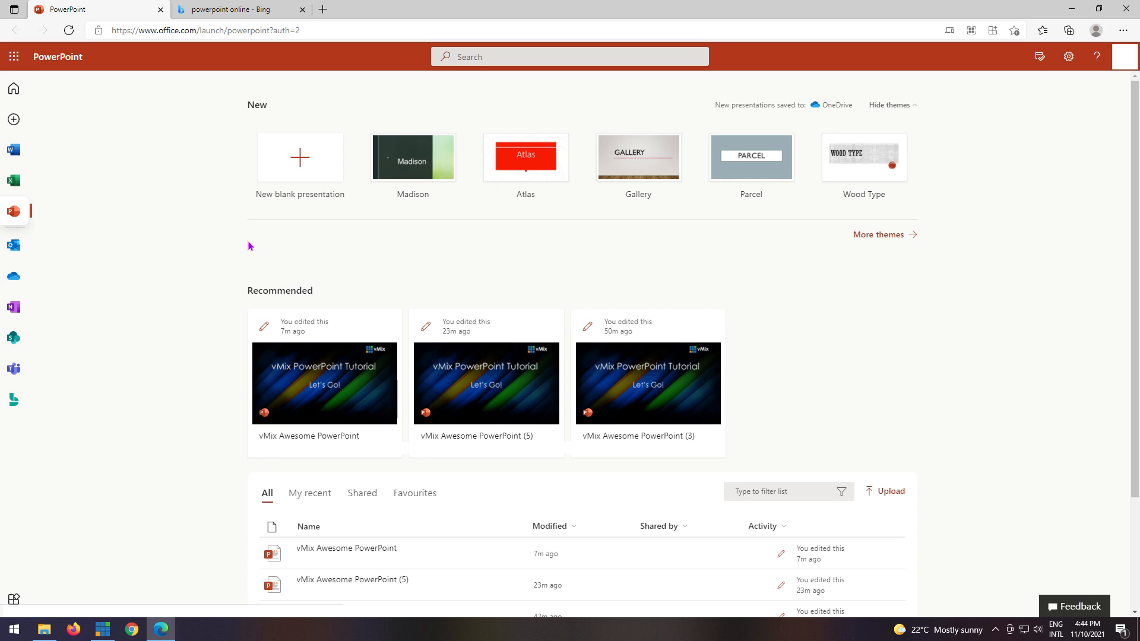
mouse_move(345, 397)
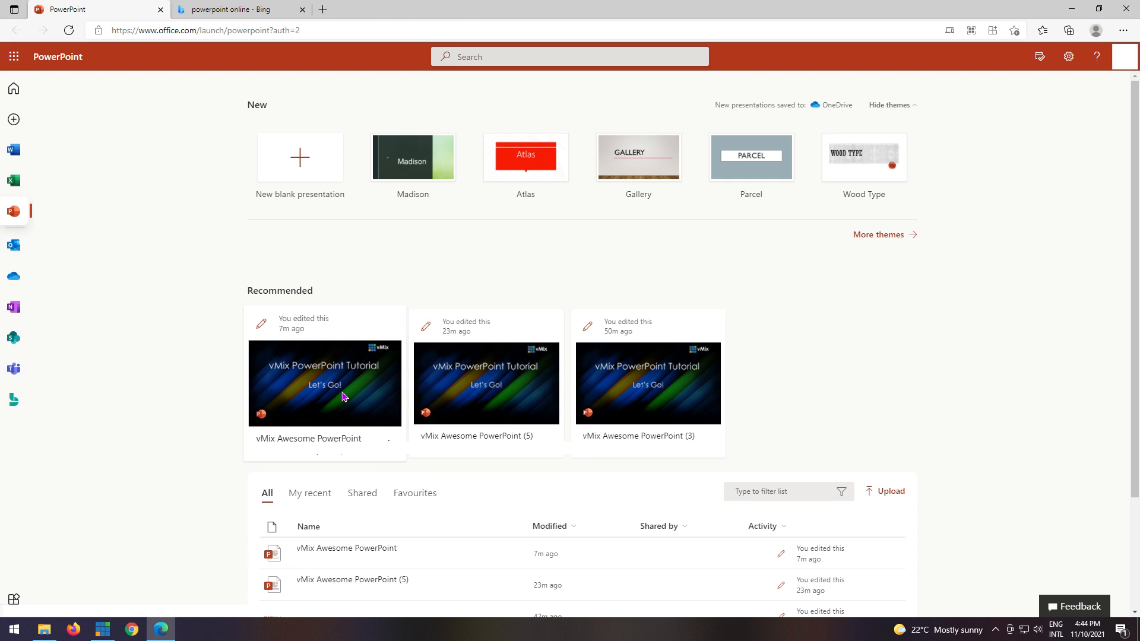
Step: Open vMix Awesome PowerPoint in the web editor and show the Present Live audience options
click(325, 383)
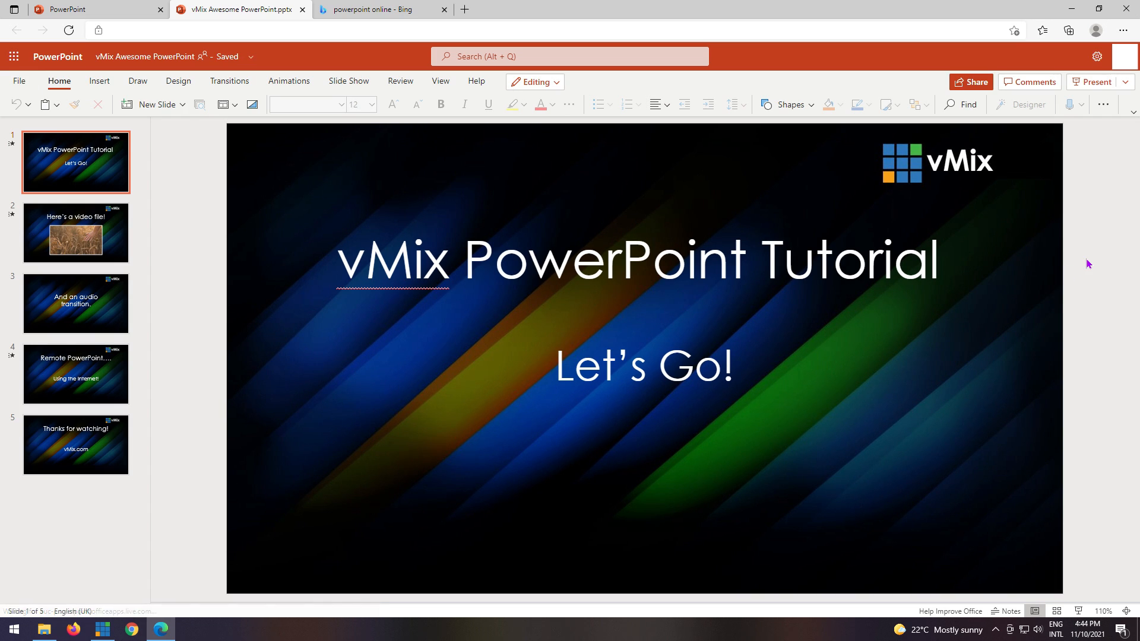
click(348, 80)
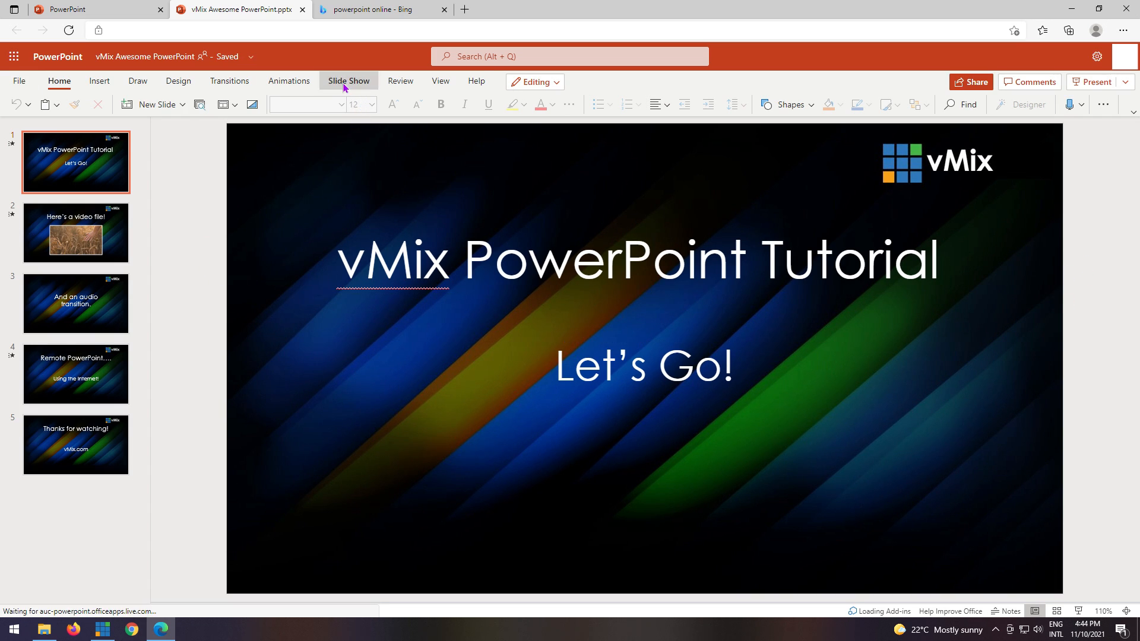
click(348, 81)
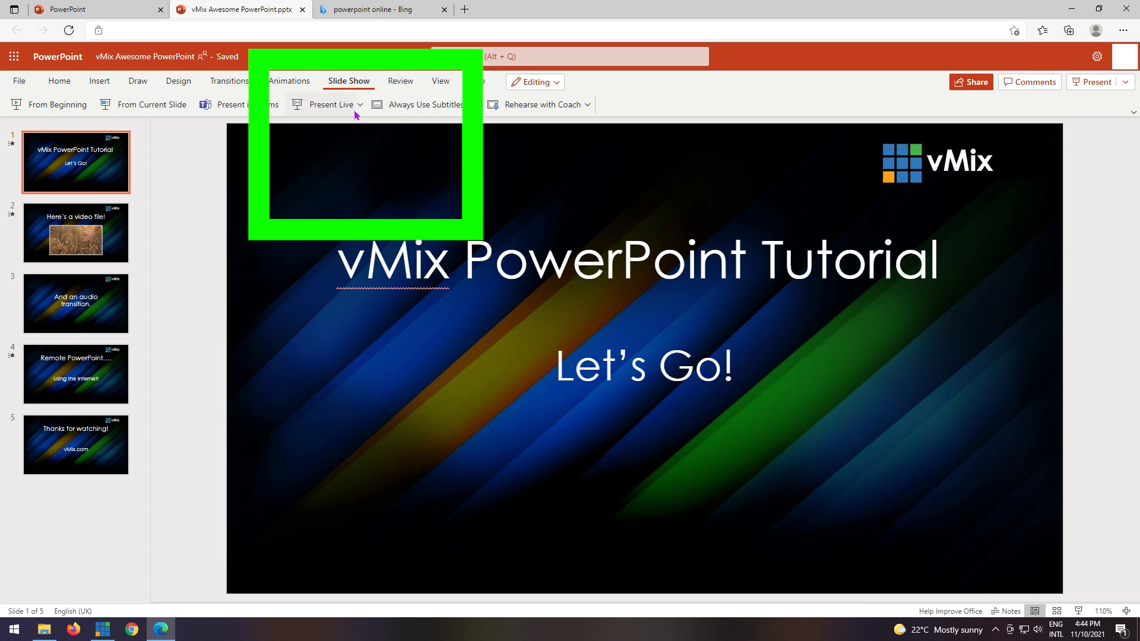
click(358, 104)
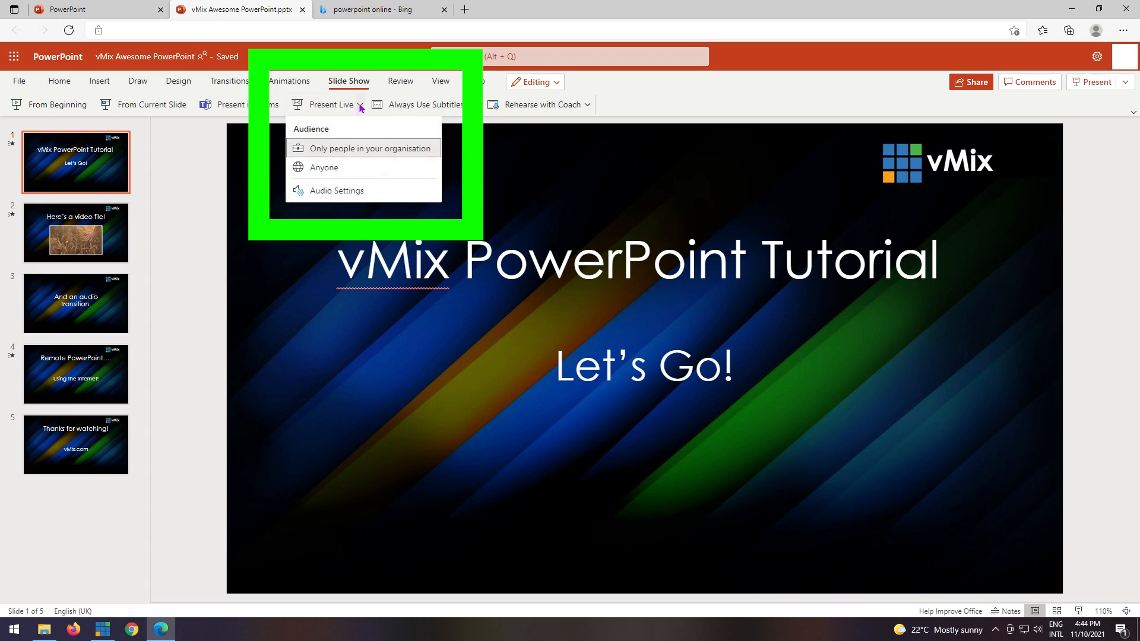
mouse_move(354, 170)
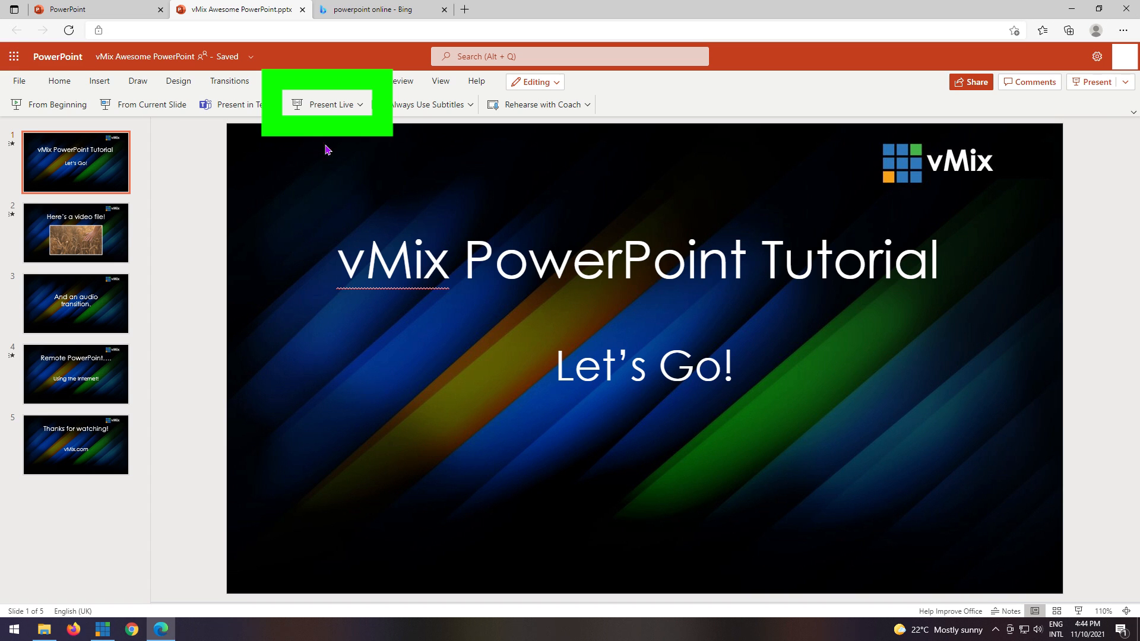
mouse_move(323, 106)
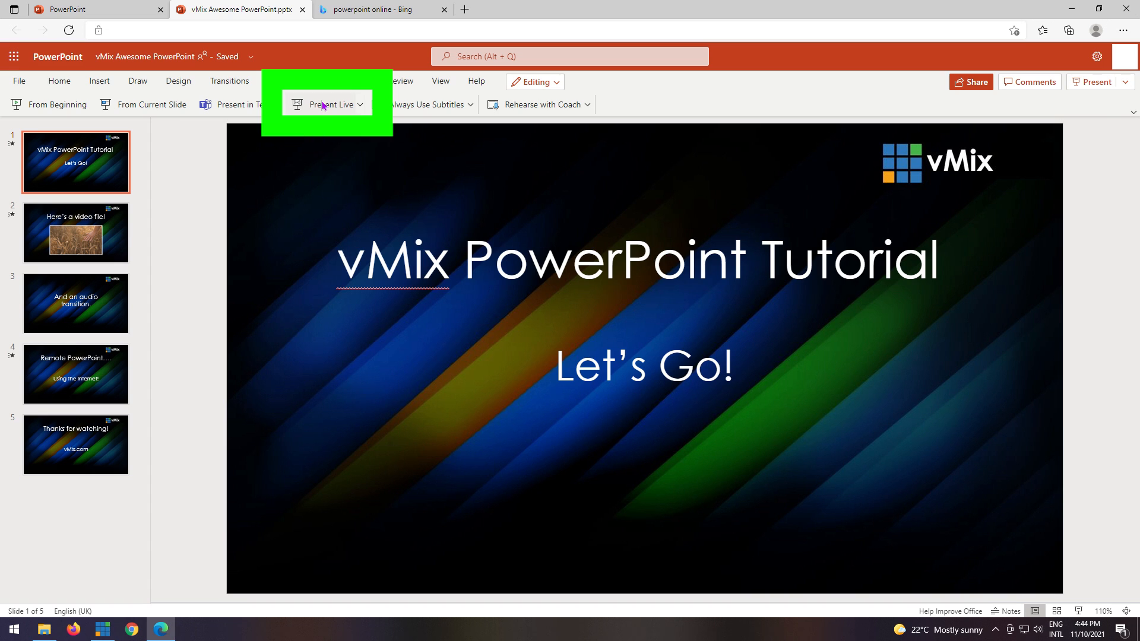
Step: Start a Present Live session open to anyone and copy its ppt.ms join link
click(325, 104)
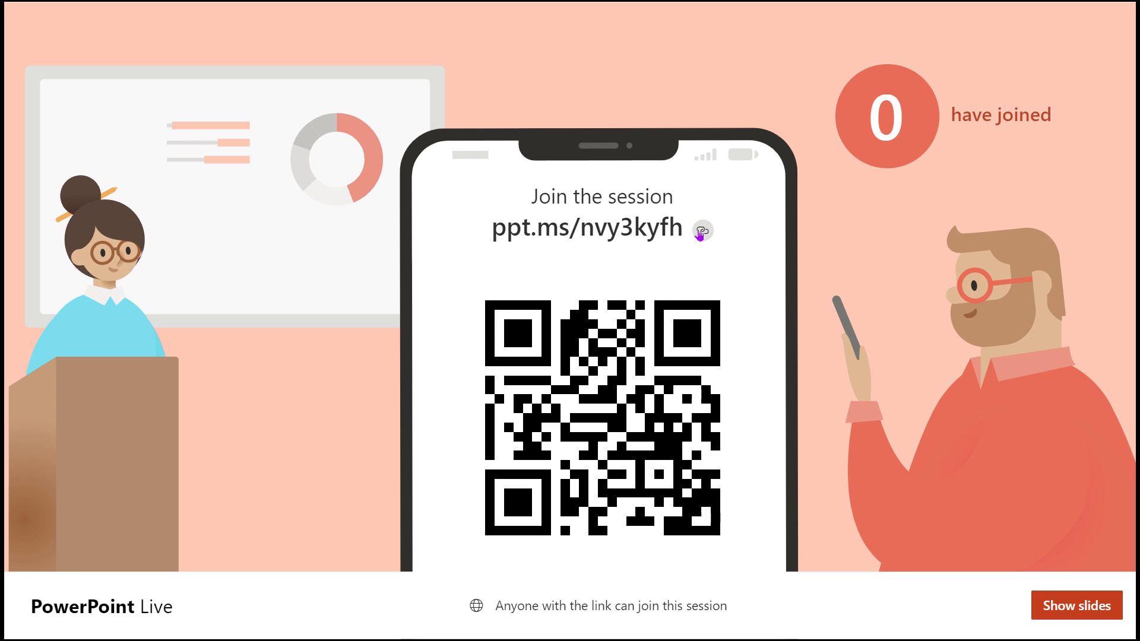
click(713, 229)
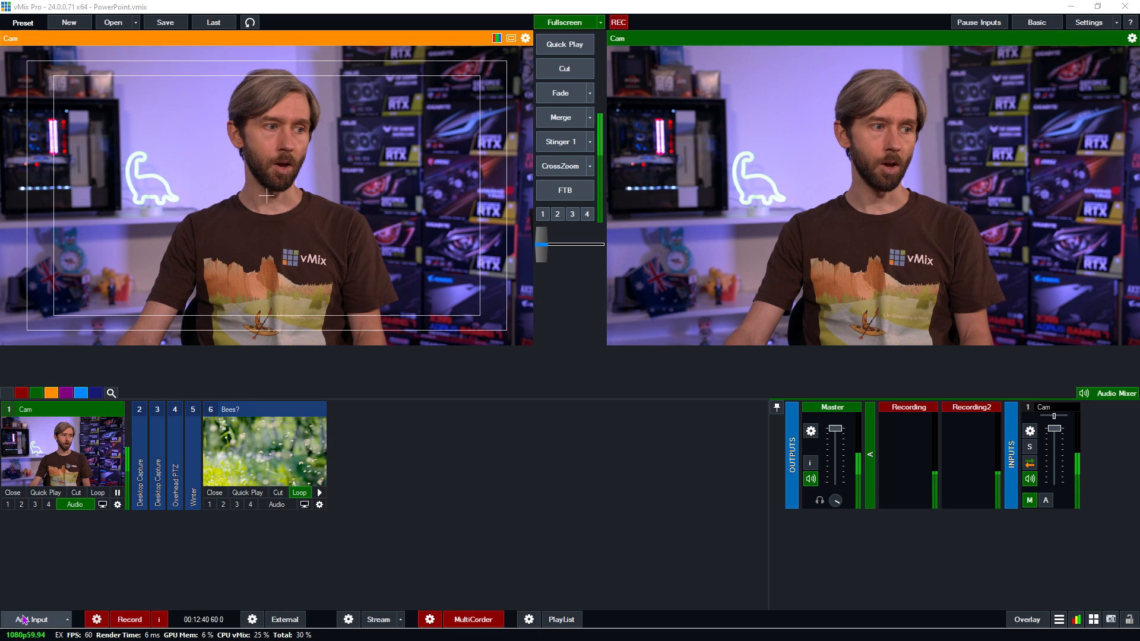
Step: Add a Web Browser input pointing at the ppt.ms live session link, showing the Let's Go slide
click(32, 620)
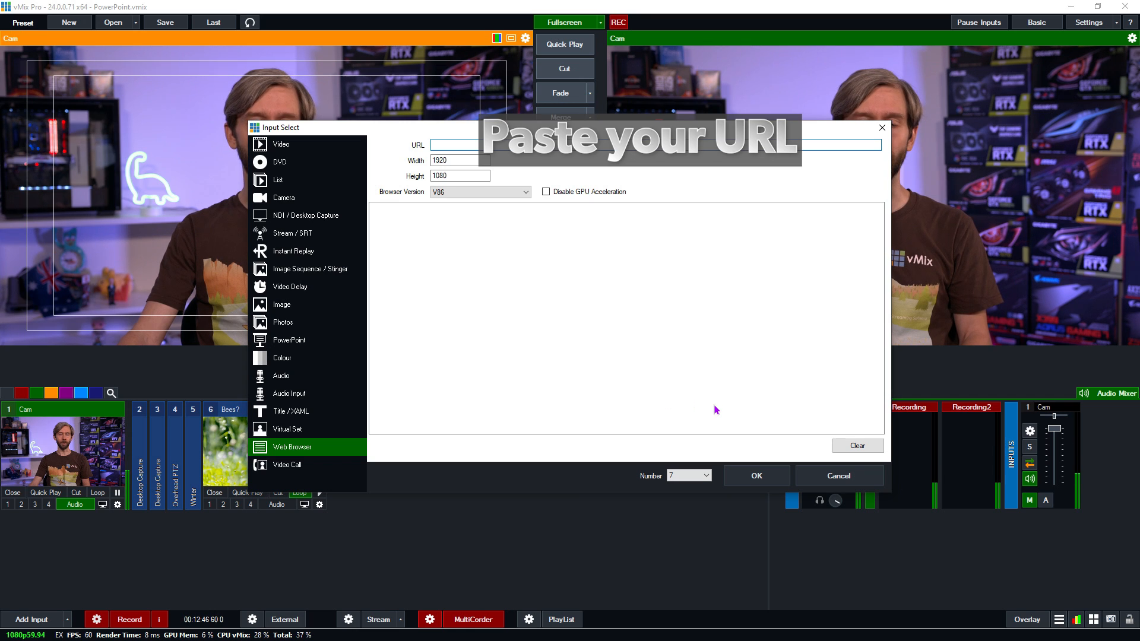
click(755, 475)
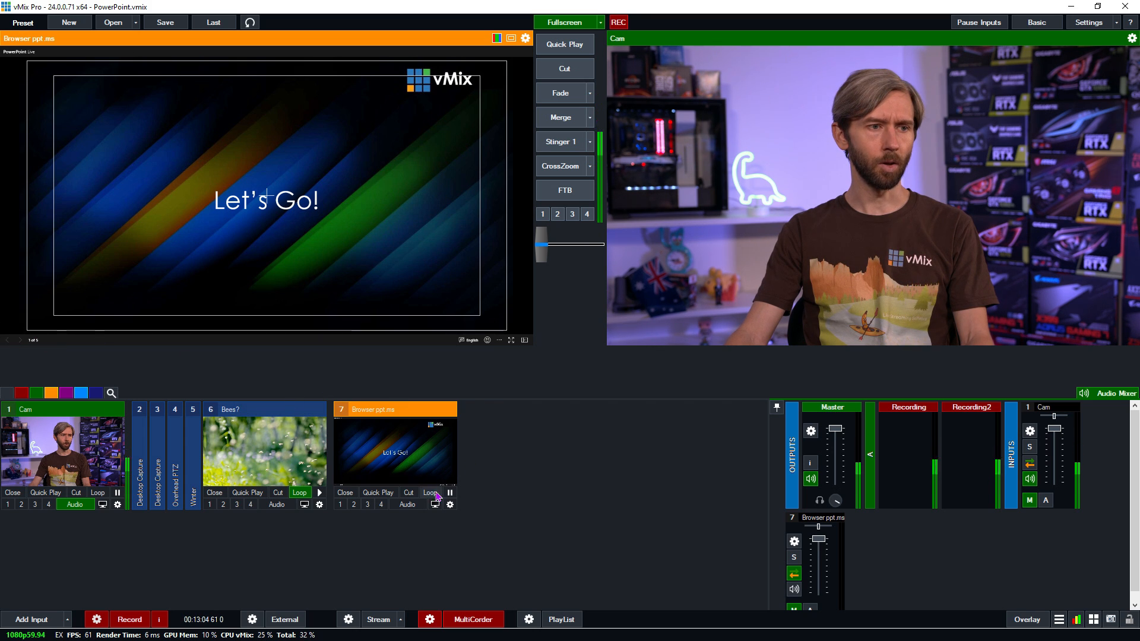
Step: Set input 7's Position Zoom to 1.1 so the presentation controls are cropped out
click(449, 503)
text(1.1)
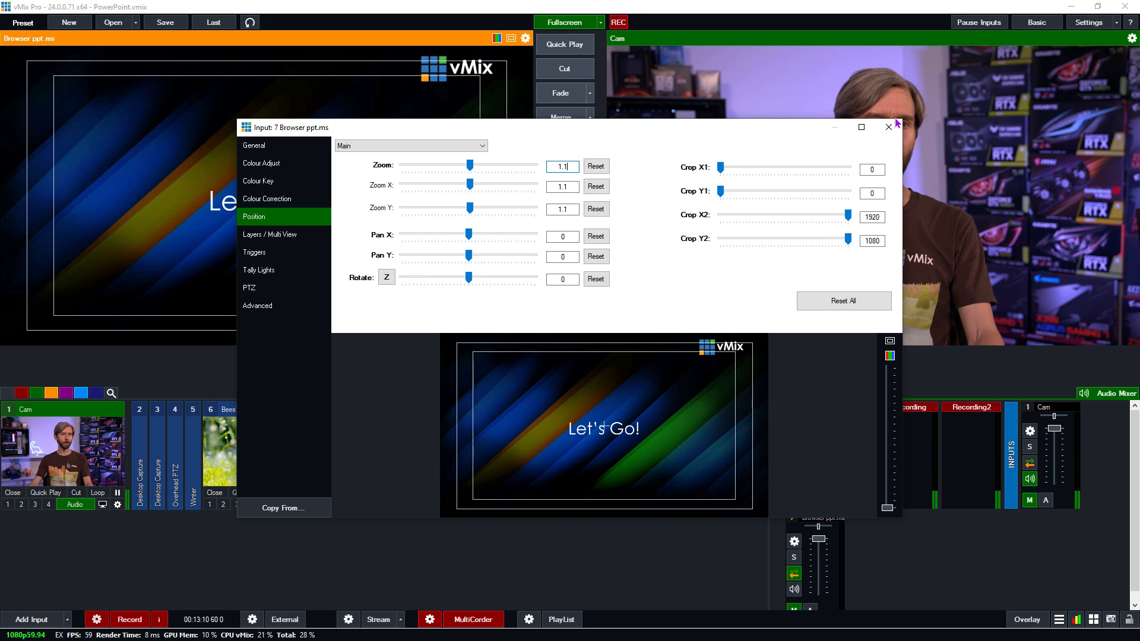
click(887, 127)
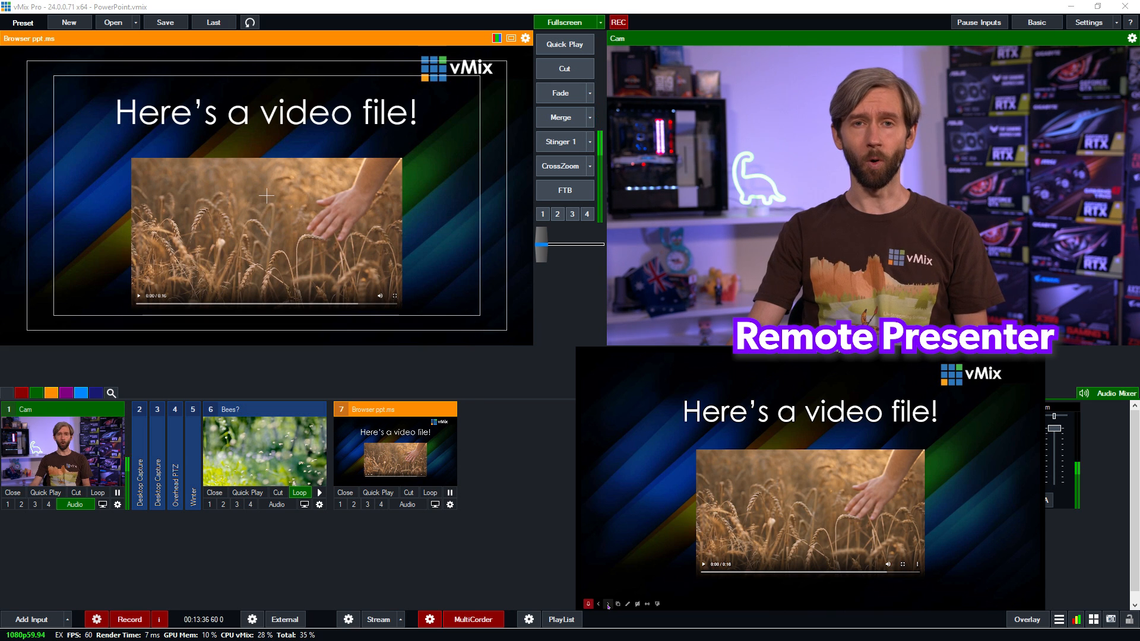
Step: Close the input settings so the Browser input follows the presenter to 'Here's a video file!'
click(608, 603)
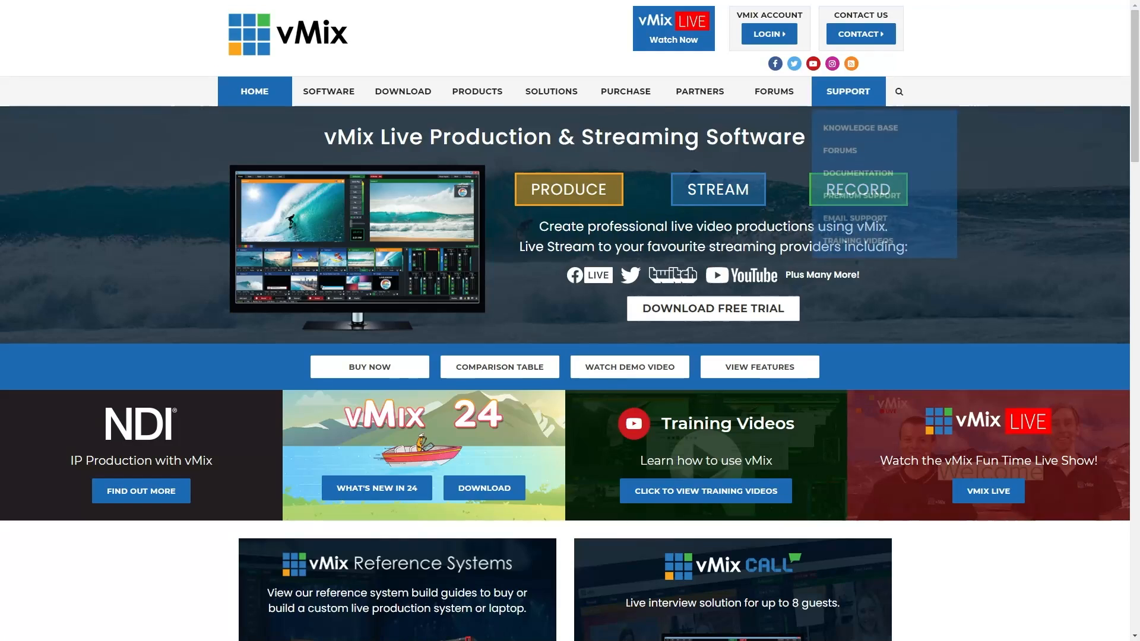
click(860, 33)
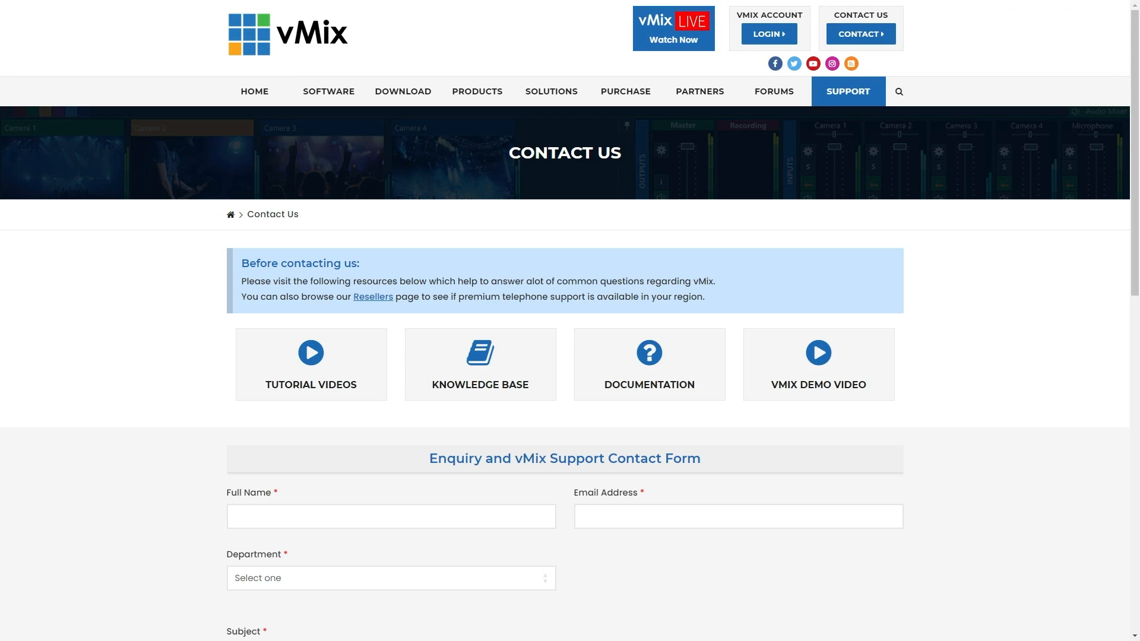
text(J)
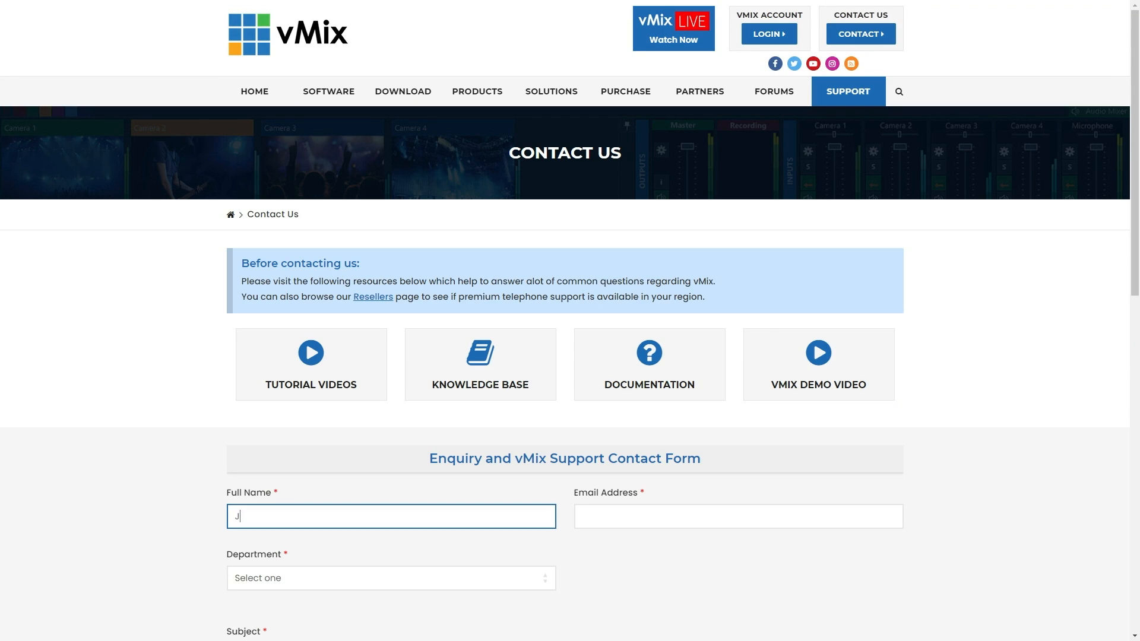
text(im Booney)
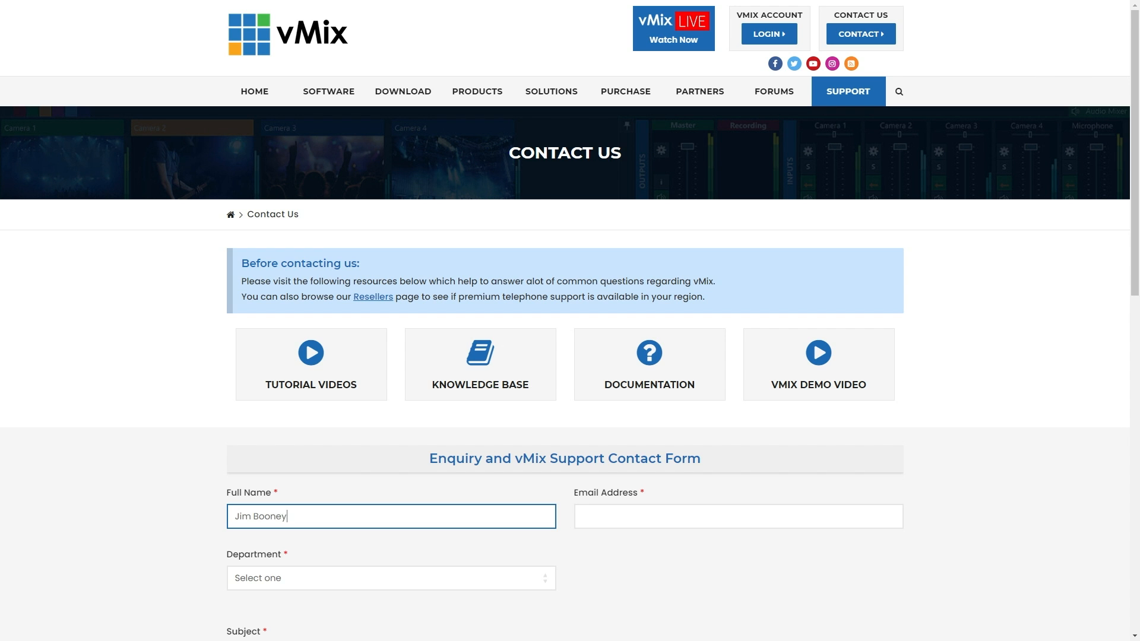